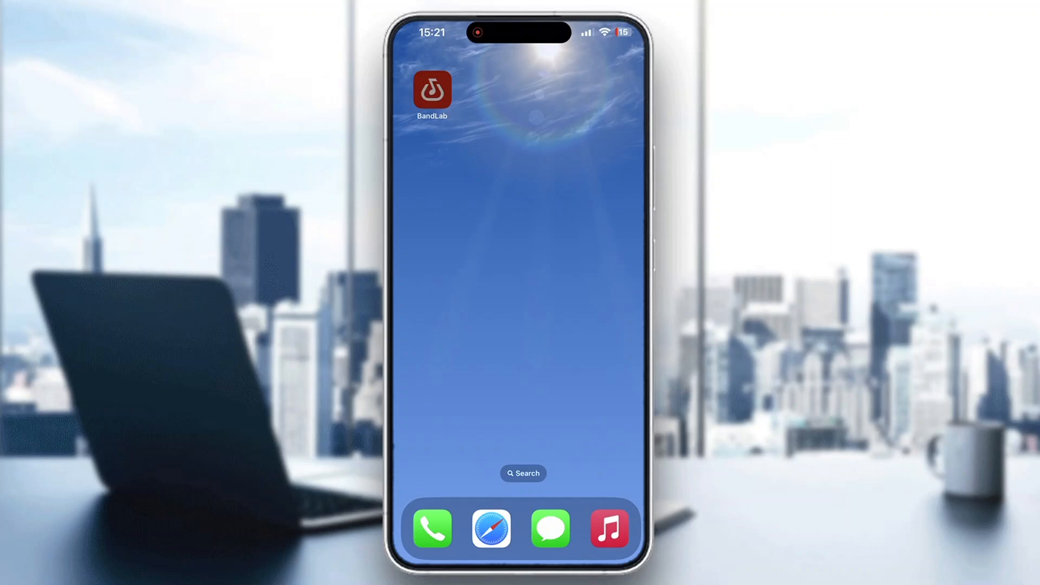
Launch BandLab, browse the Feed, and return to the Create page for starting tracks
{"action": "left_click", "coordinate": [432, 90]}
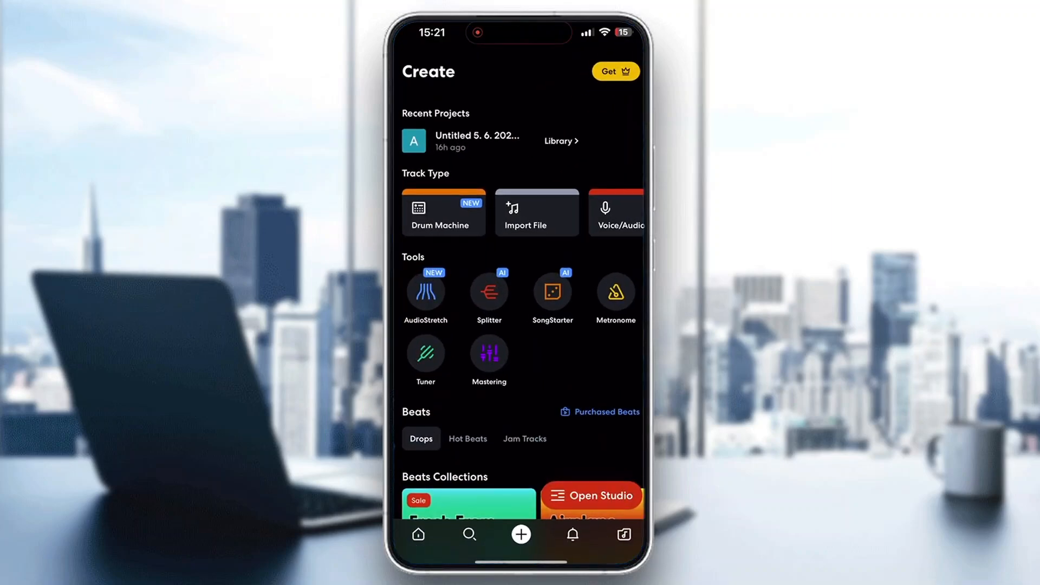
{"action": "left_click", "coordinate": [419, 535]}
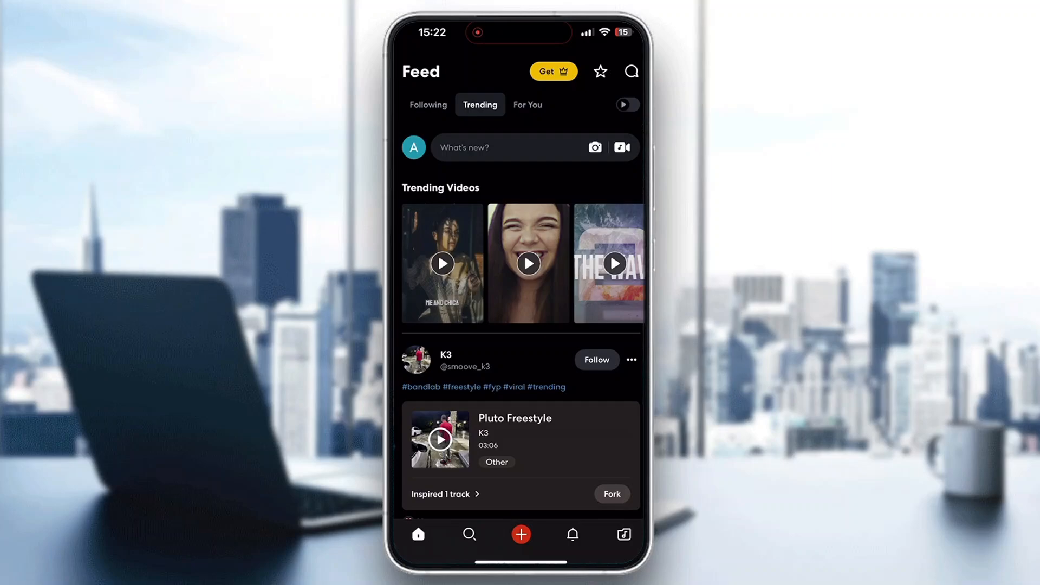
{"action": "left_click", "coordinate": [521, 534]}
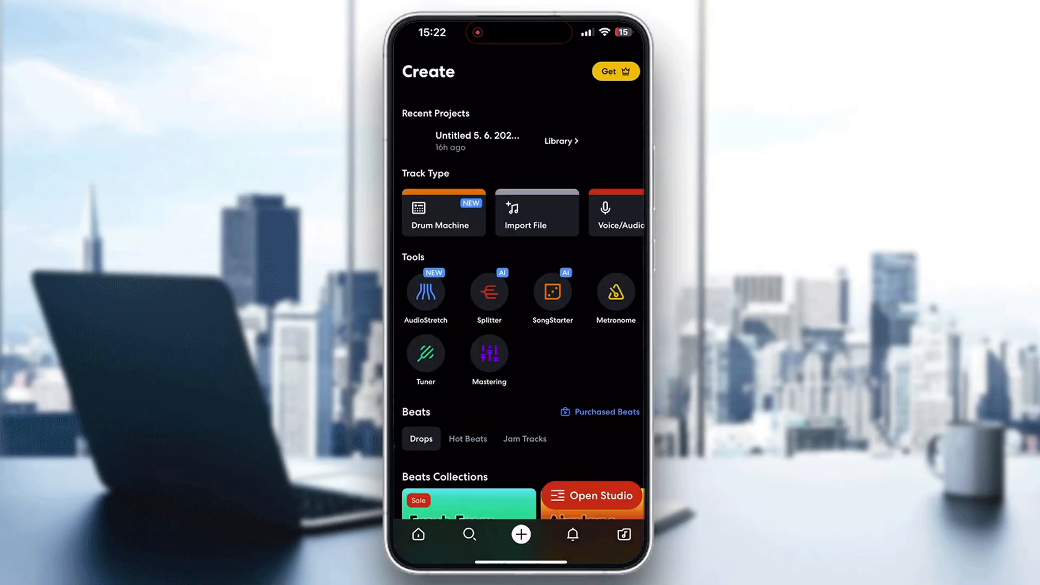